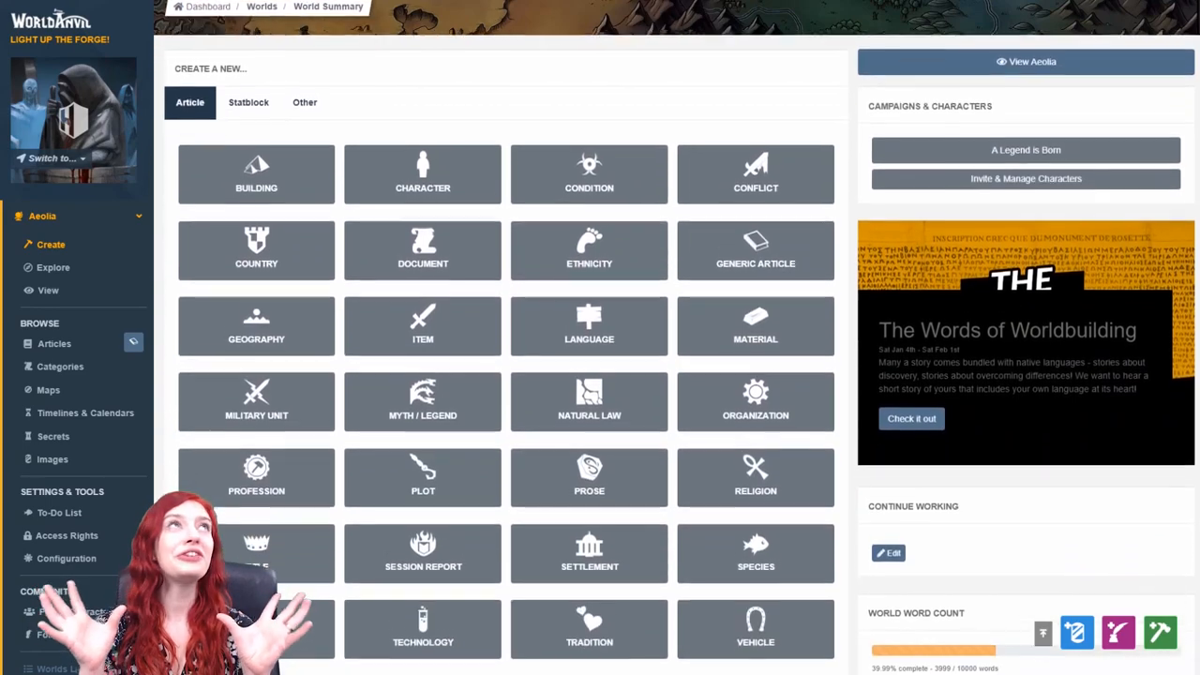
Step: Start a new Character article and view its Physical description fields, then return to the template grid
{"action": "scroll", "scroll_direction": "down", "scroll_amount": 3}
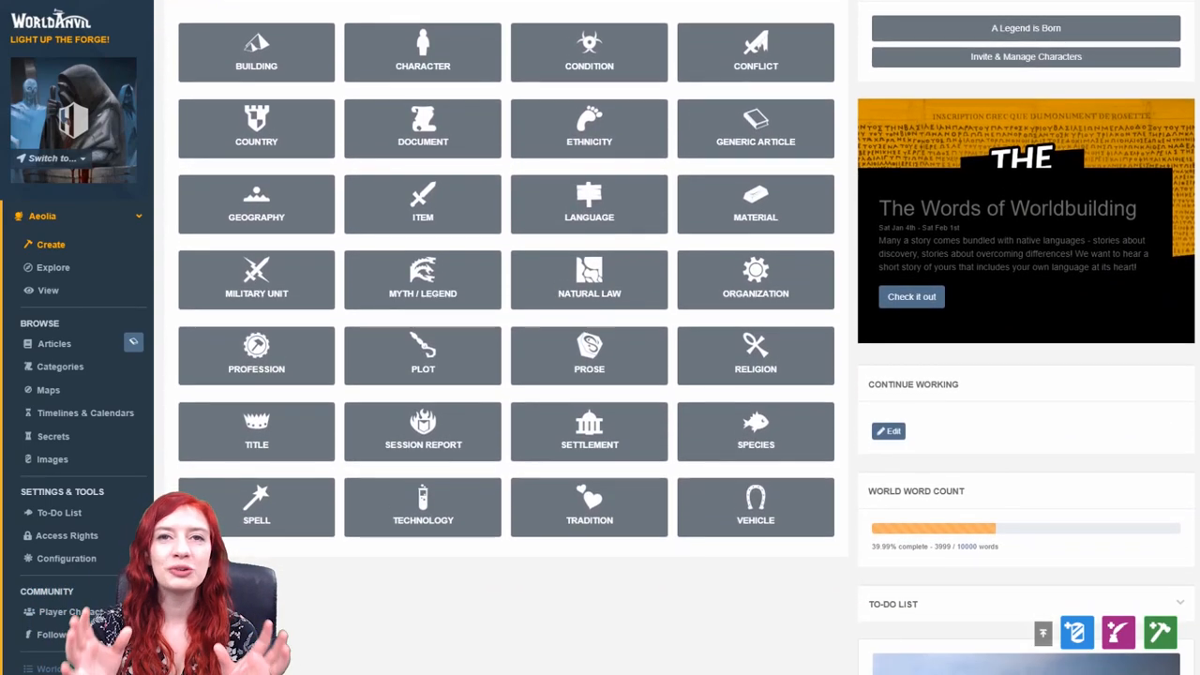
{"action": "mouse_move", "coordinate": [401, 58]}
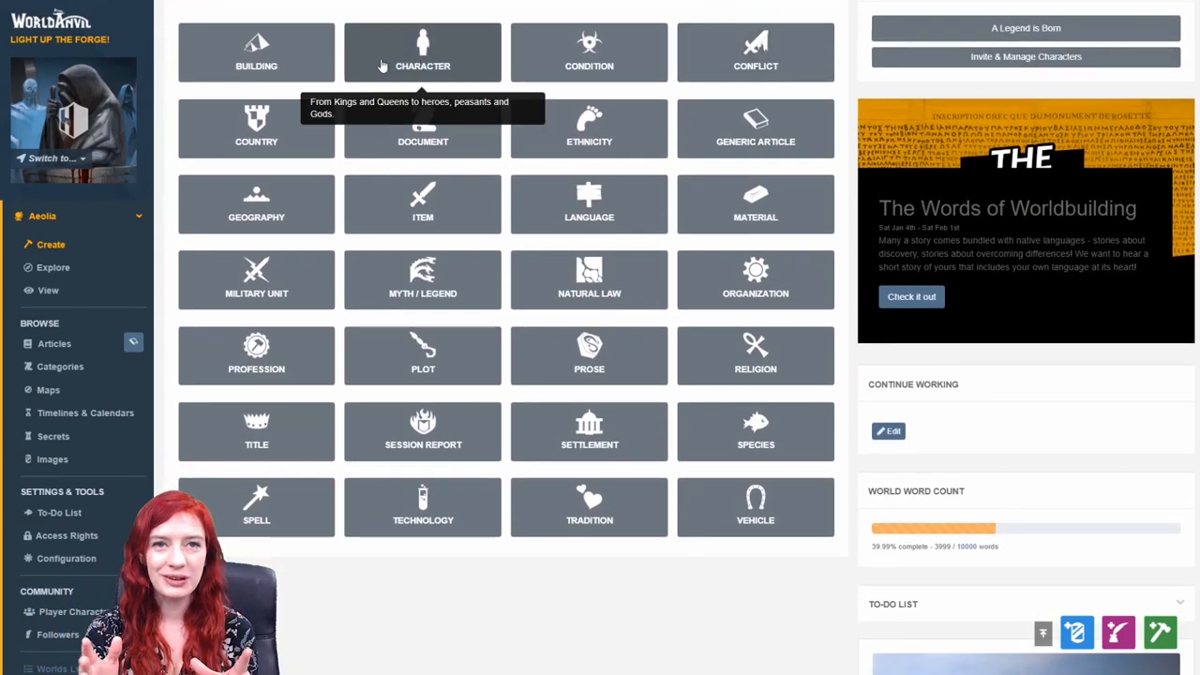
{"action": "left_click", "coordinate": [420, 52]}
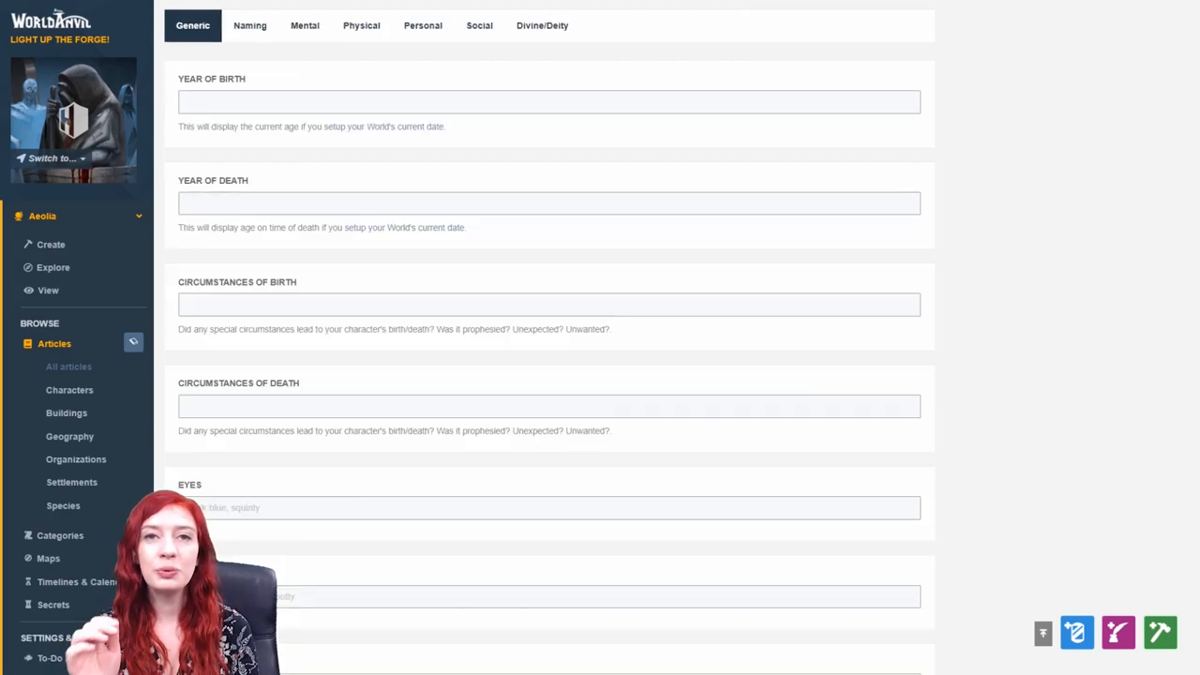
{"action": "left_click", "coordinate": [360, 26]}
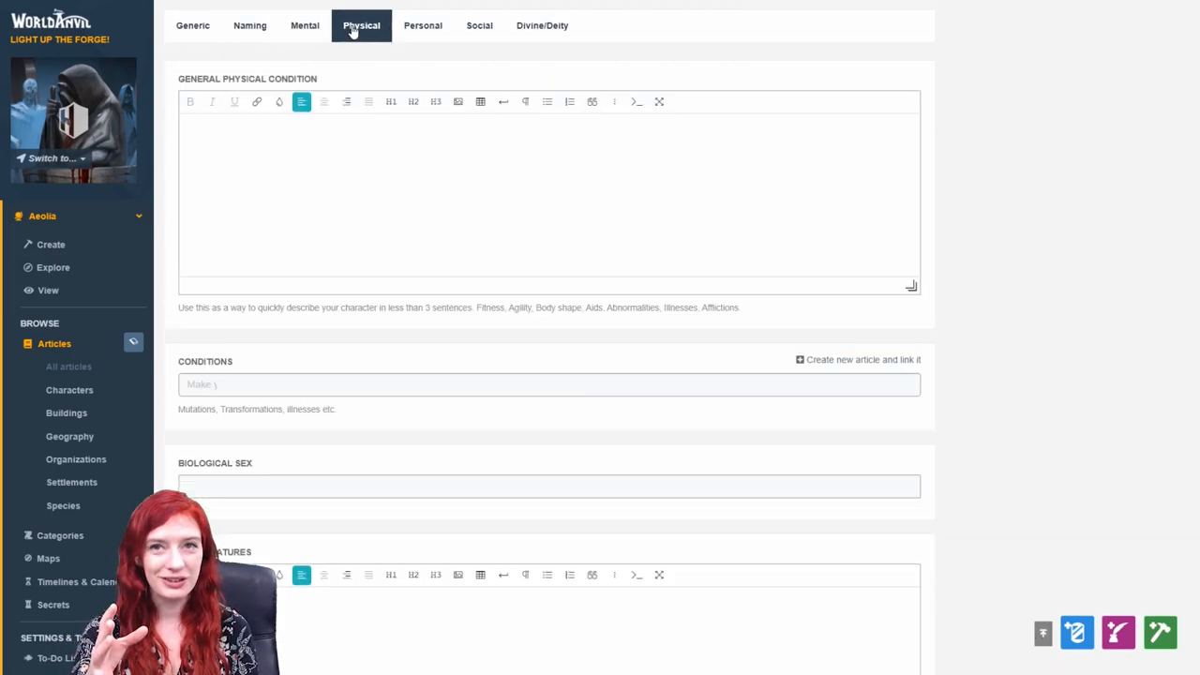
{"action": "left_click", "coordinate": [477, 26]}
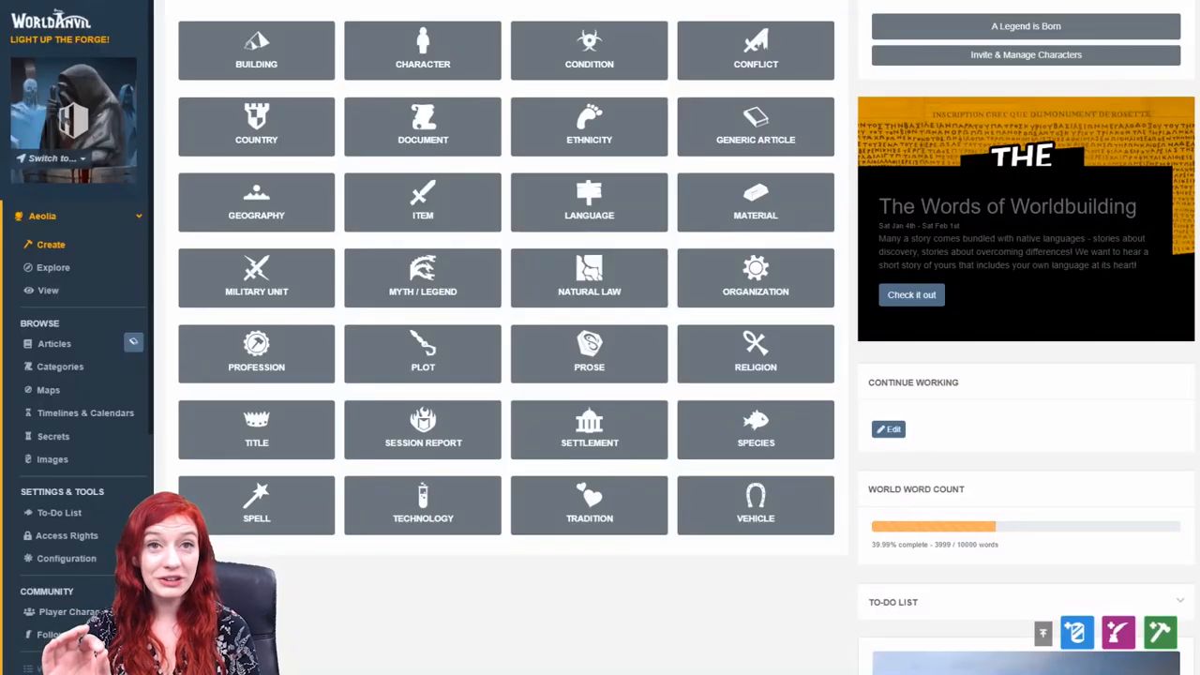
{"action": "mouse_move", "coordinate": [409, 47]}
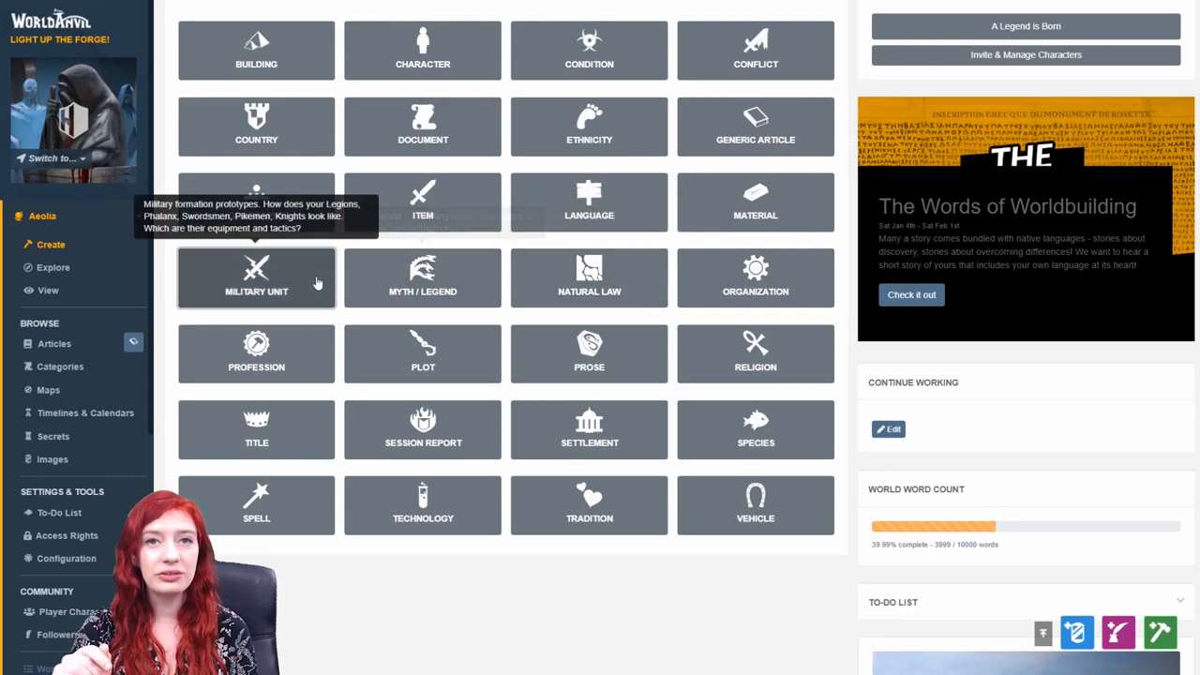
{"action": "mouse_move", "coordinate": [390, 342]}
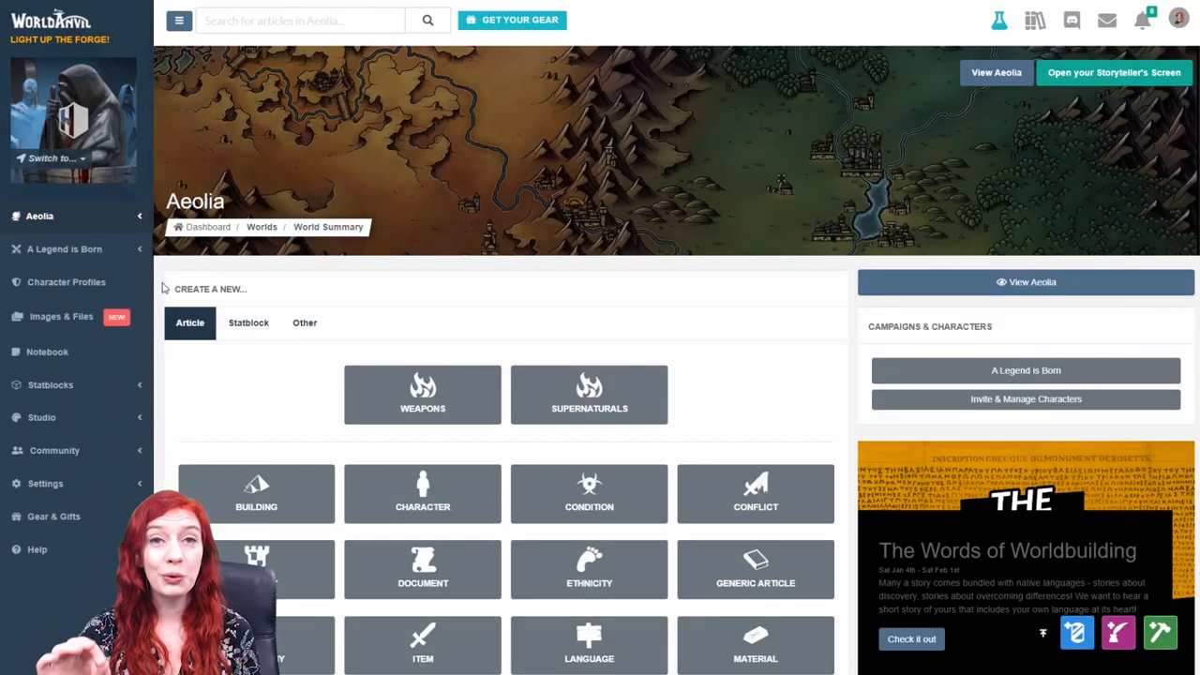
Step: Show Ariopia's Statblock options: Character, Monster, NPC, Item, Spell, Class, Race and Feat
{"action": "left_click", "coordinate": [41, 416]}
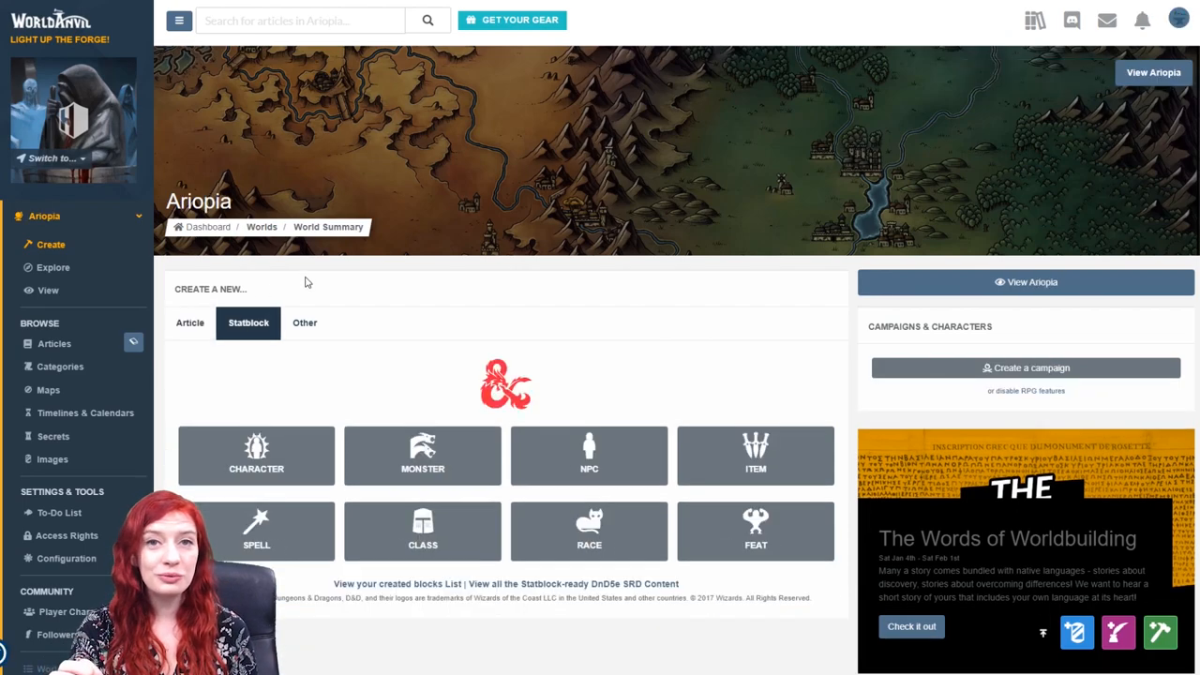
{"action": "mouse_move", "coordinate": [664, 345]}
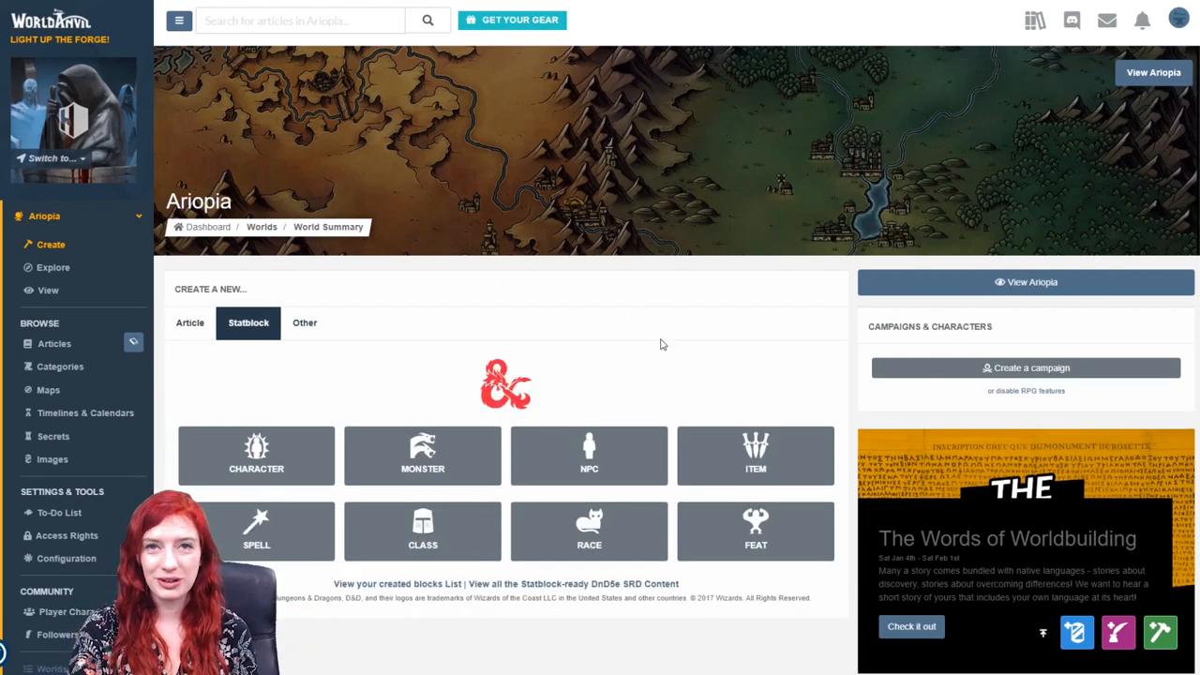
{"action": "left_click", "coordinate": [1178, 20]}
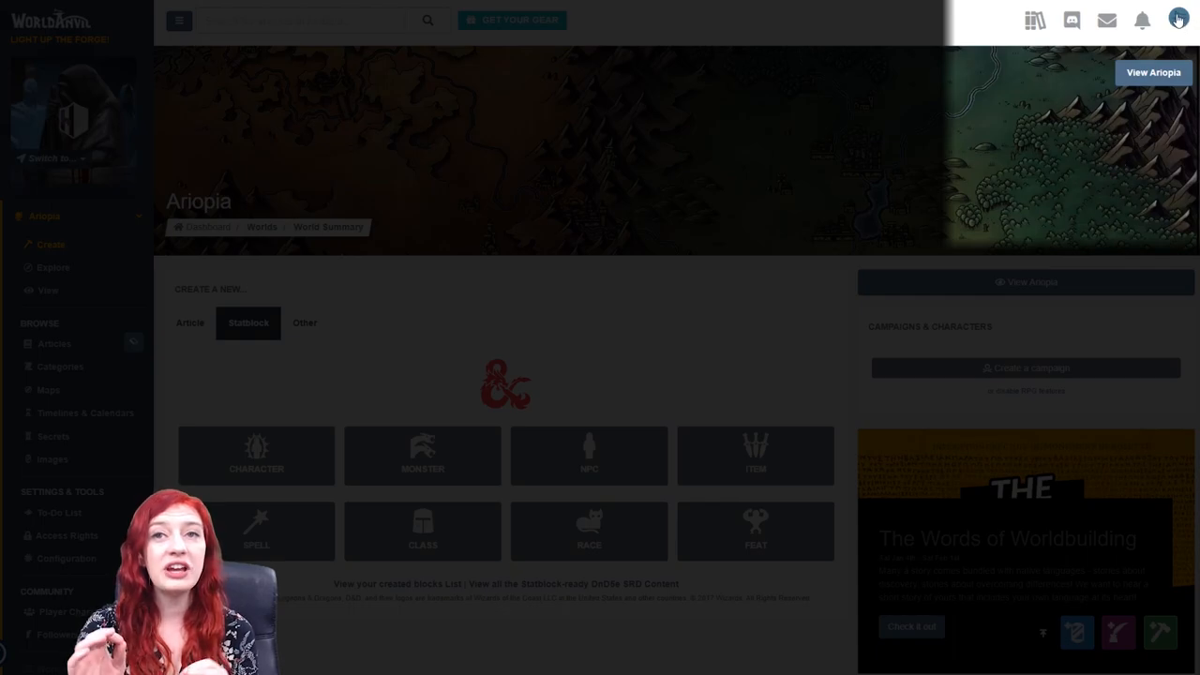
{"action": "left_click", "coordinate": [1182, 19]}
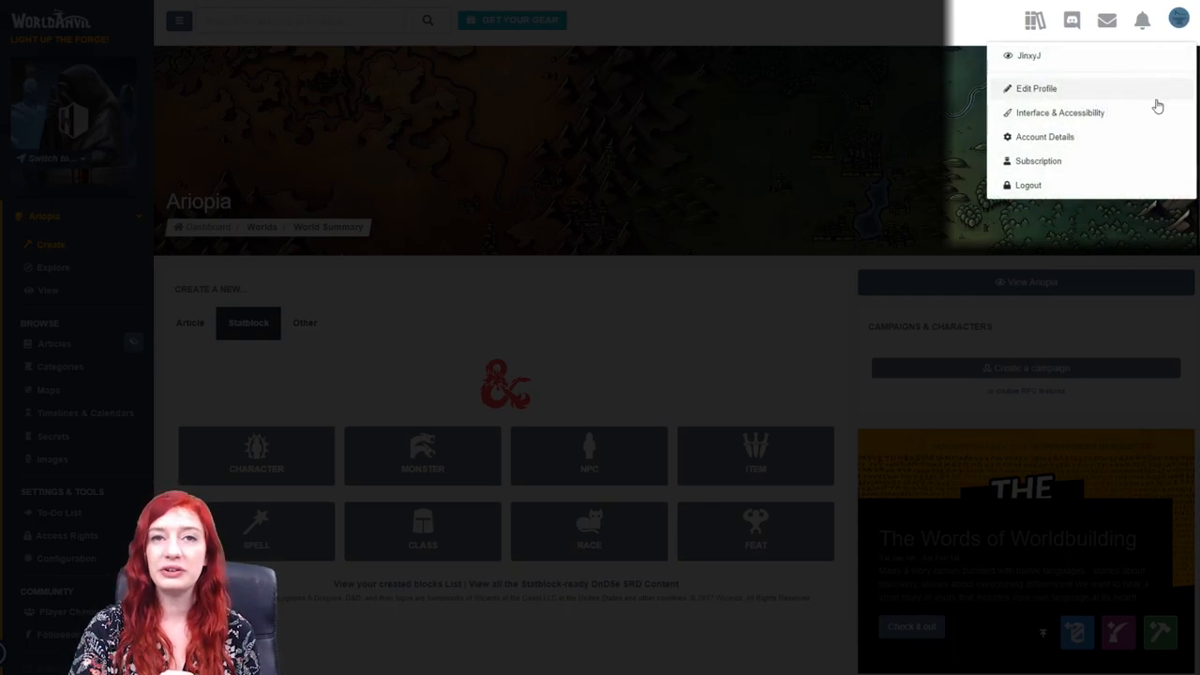
{"action": "mouse_move", "coordinate": [1062, 150]}
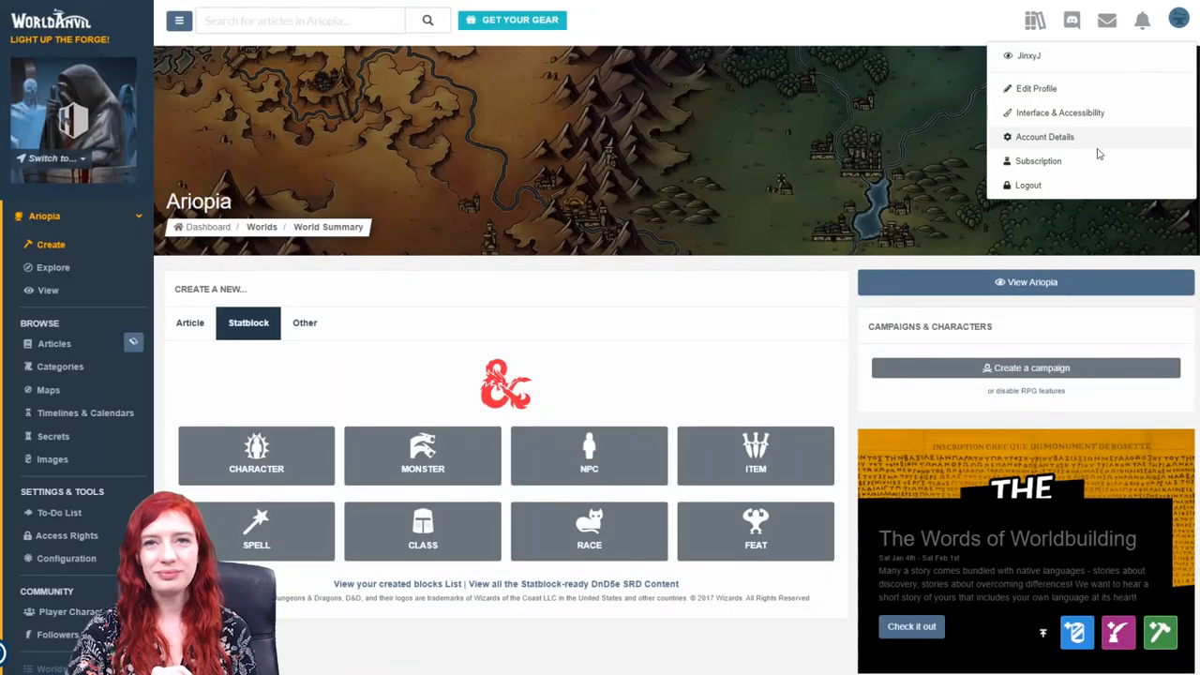
{"action": "left_click", "coordinate": [797, 275]}
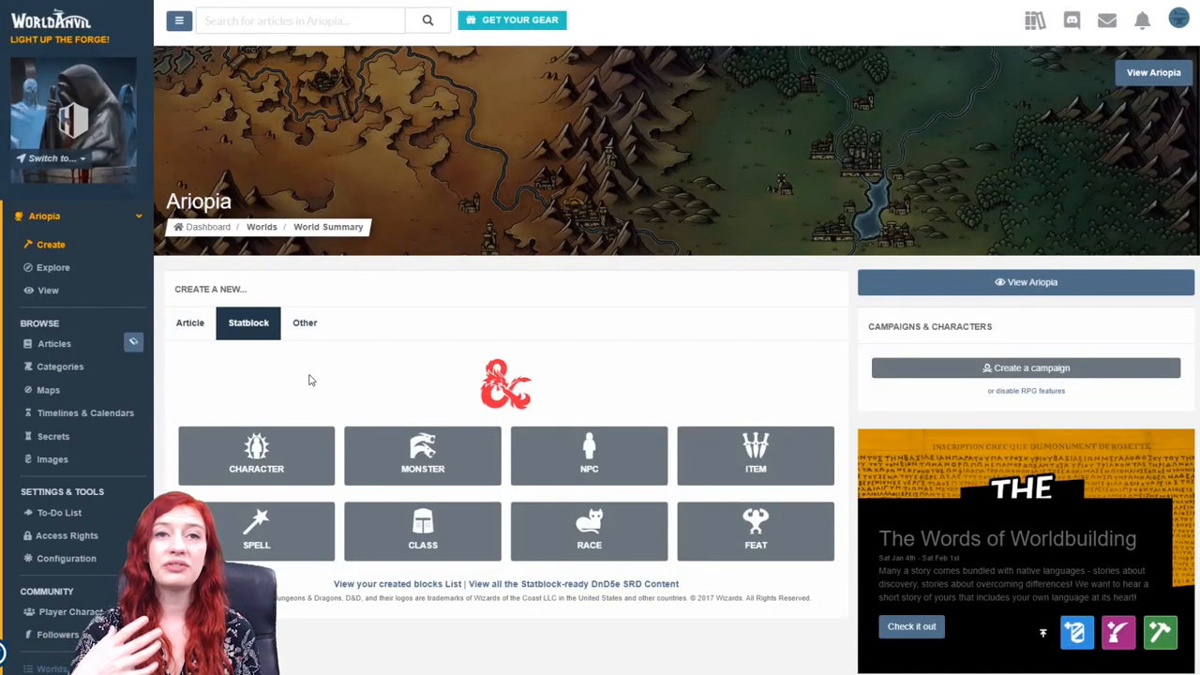
{"action": "mouse_move", "coordinate": [371, 381]}
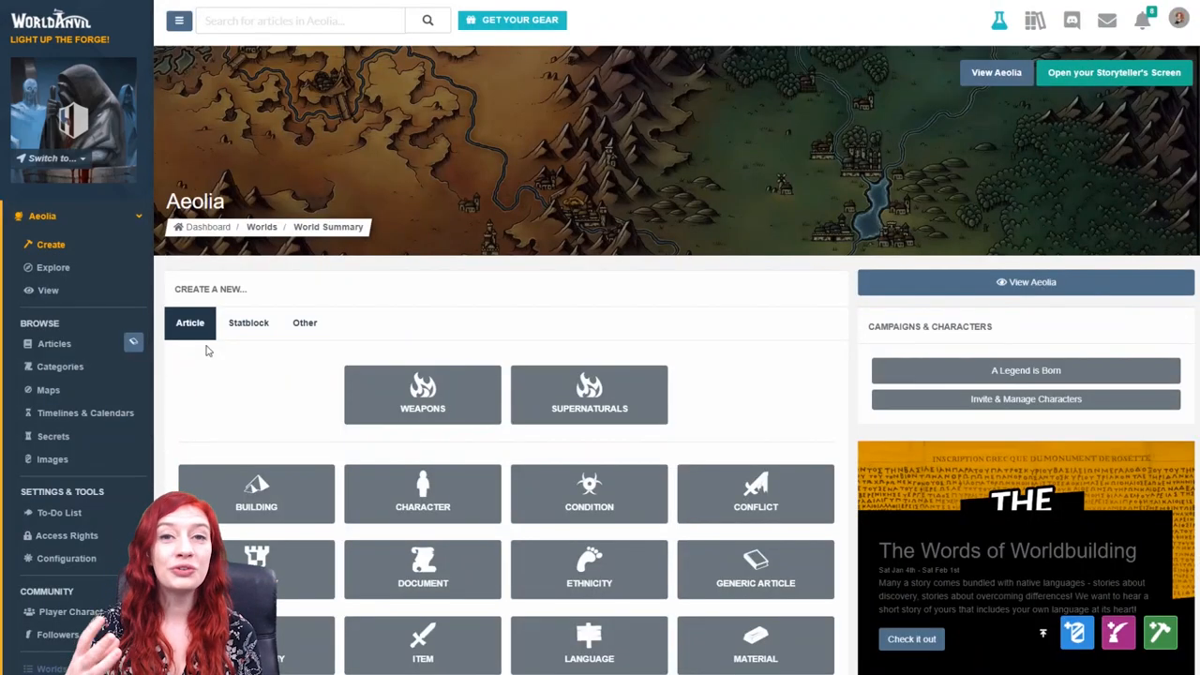
Step: Show Aeolia's Other creation options: Category, Map, Timeline, Historical Entry and Secret
{"action": "left_click", "coordinate": [304, 322]}
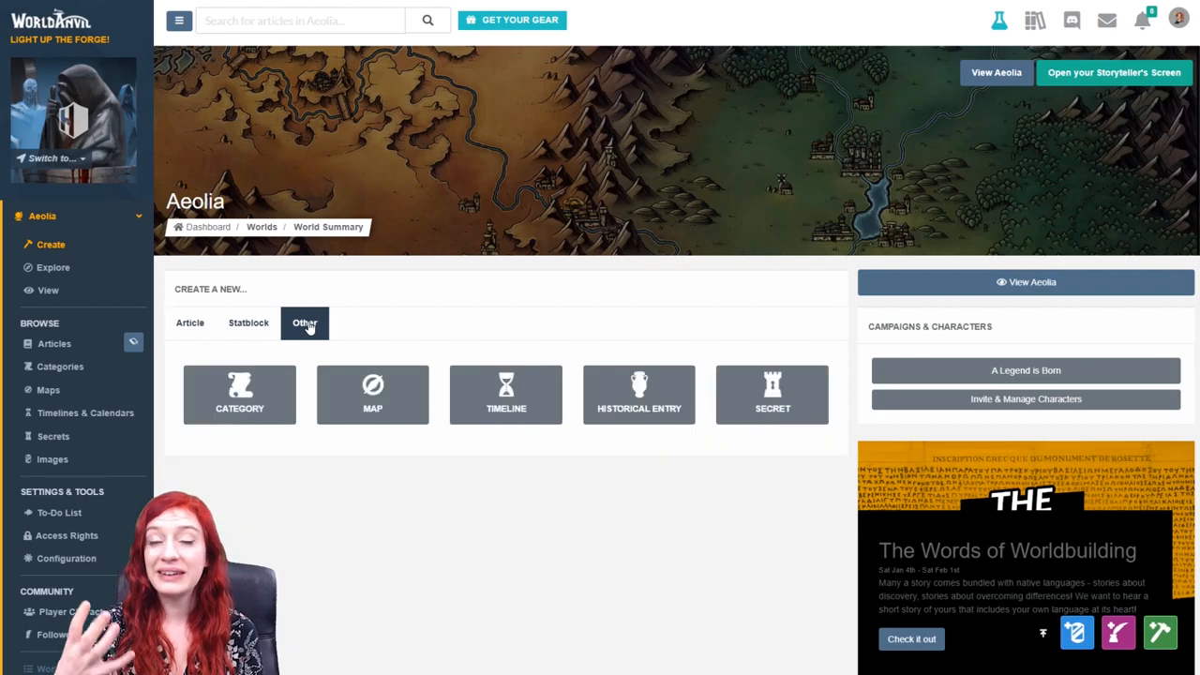
{"action": "mouse_move", "coordinate": [240, 394]}
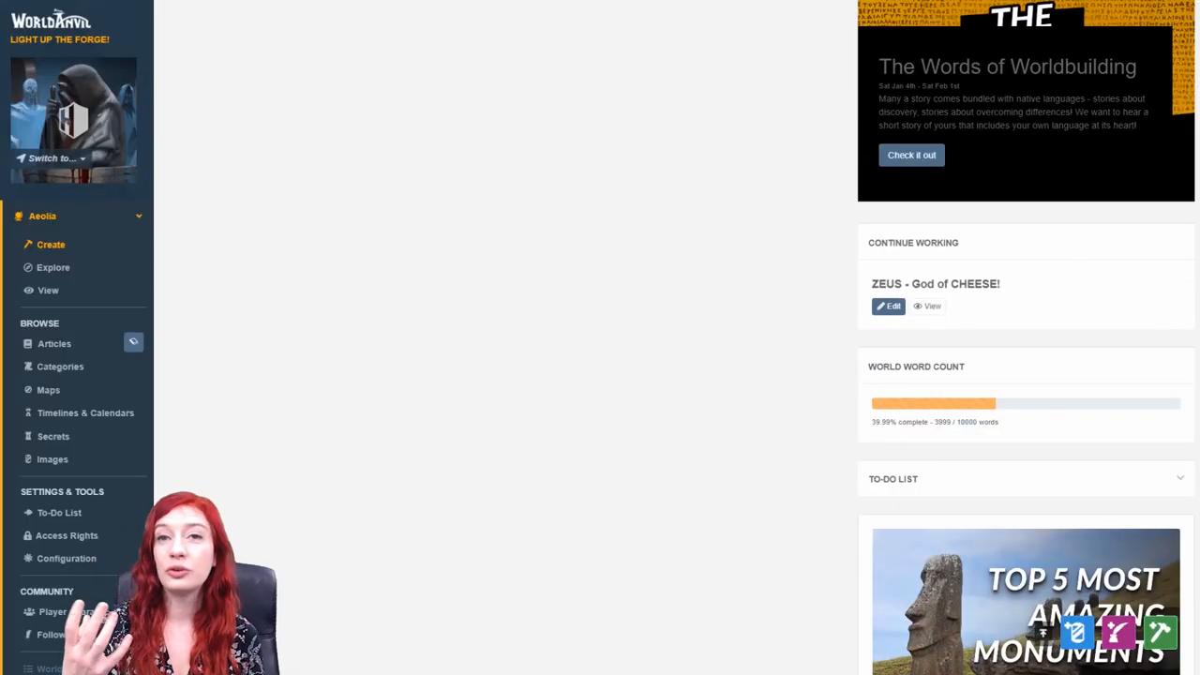
Step: Expand the To-Do List widget showing 70 remaining items such as Archon's Eye and Beeston
{"action": "left_click", "coordinate": [1178, 479]}
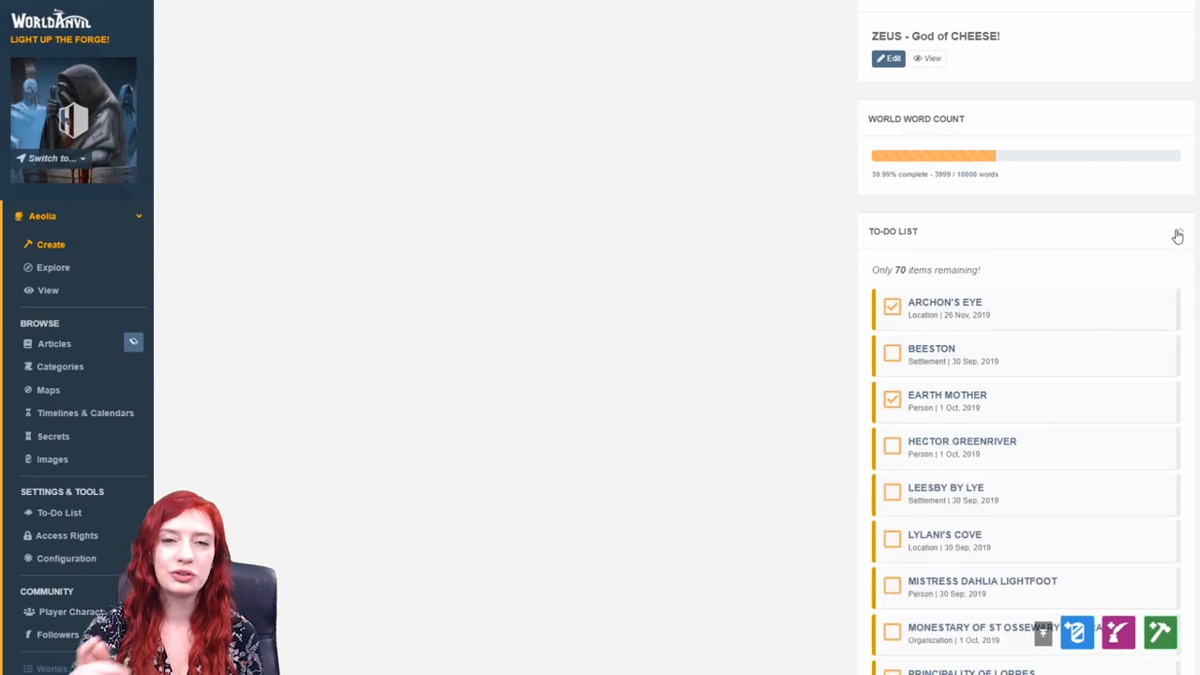
{"action": "scroll", "scroll_direction": "down", "scroll_amount": 3}
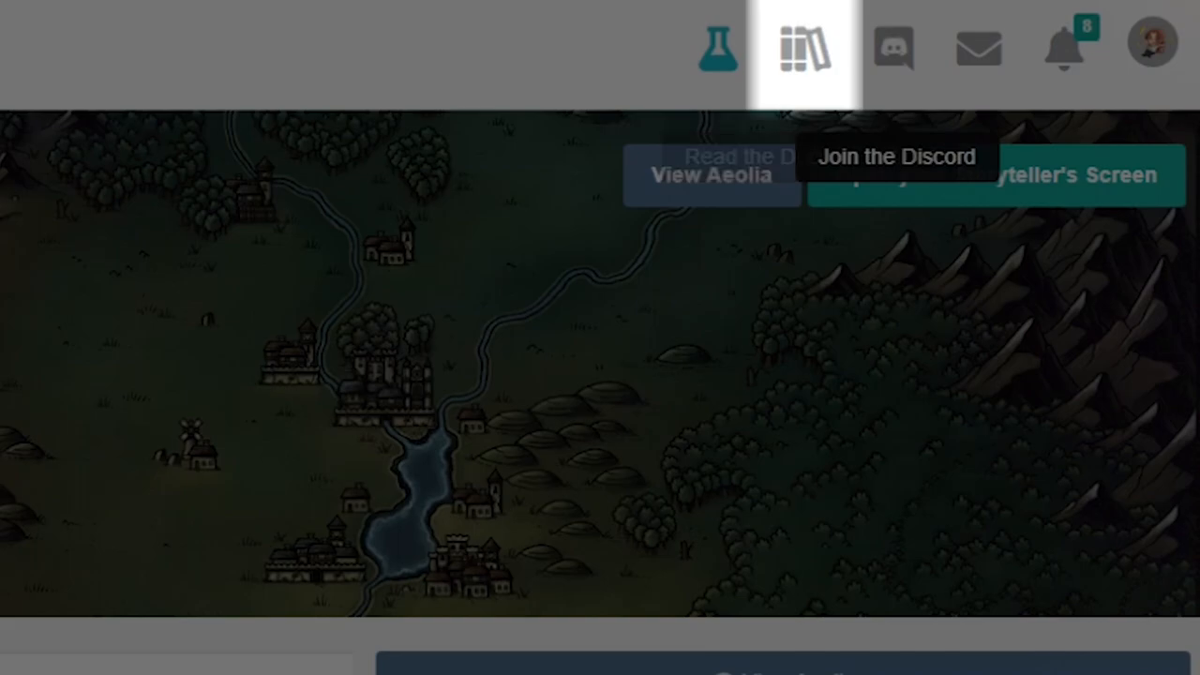
{"action": "mouse_move", "coordinate": [901, 53]}
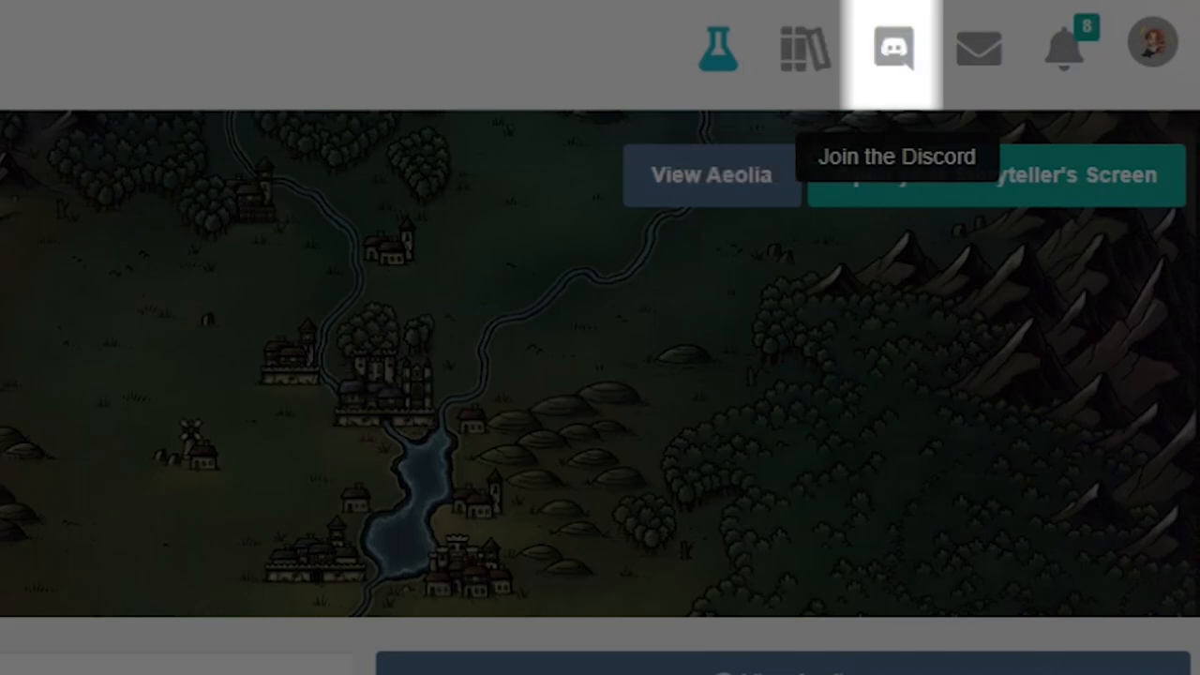